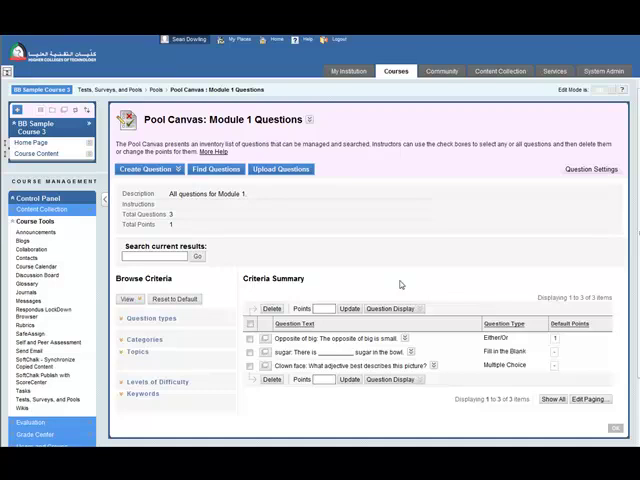
Show the question types that can be created in the Module 1 Questions pool
click(213, 196)
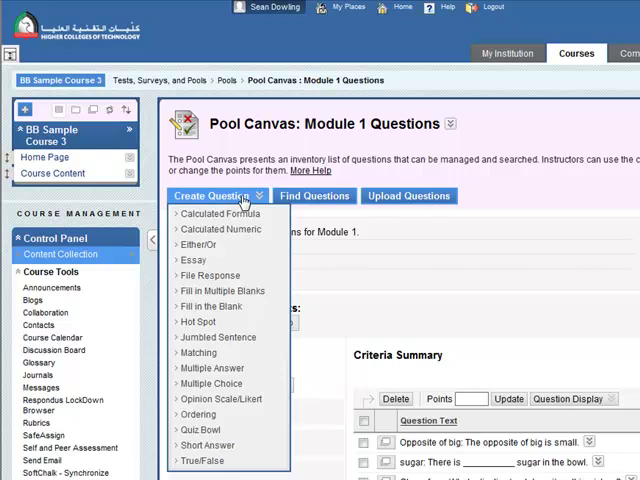
mouse_move(199, 353)
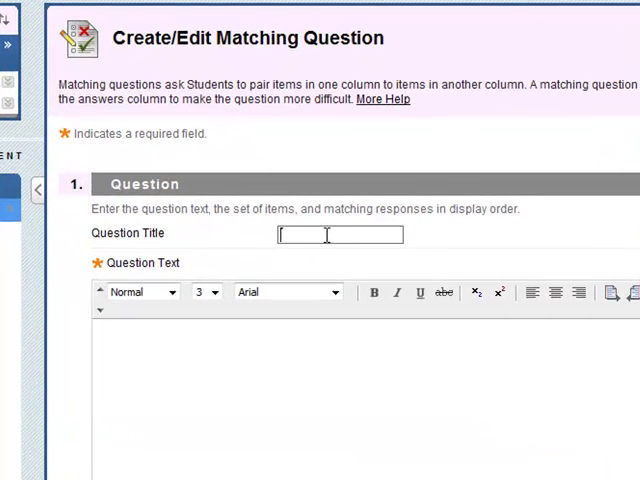
Title the question 'Matching opposites' using the autocomplete suggestion
text(Ma)
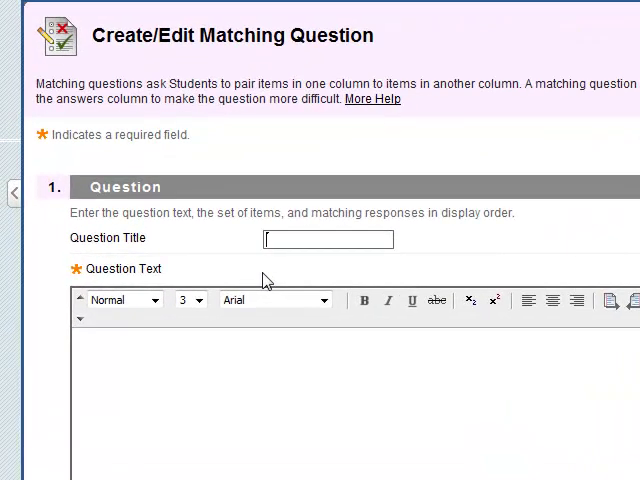
text(Matching)
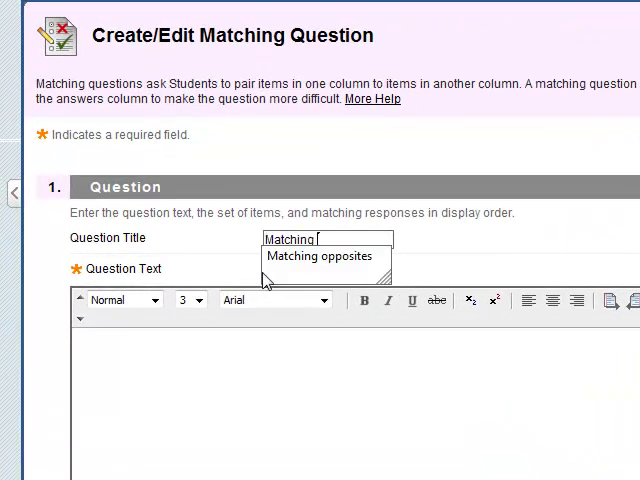
click(322, 256)
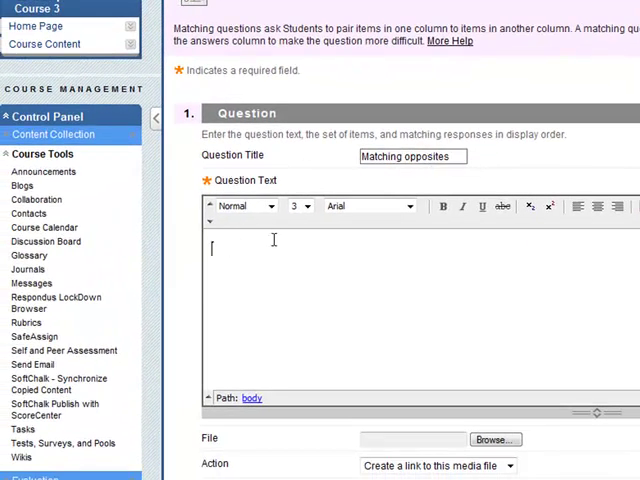
Enter the question text 'Match the adjectives with their opposites.'
text(Match th)
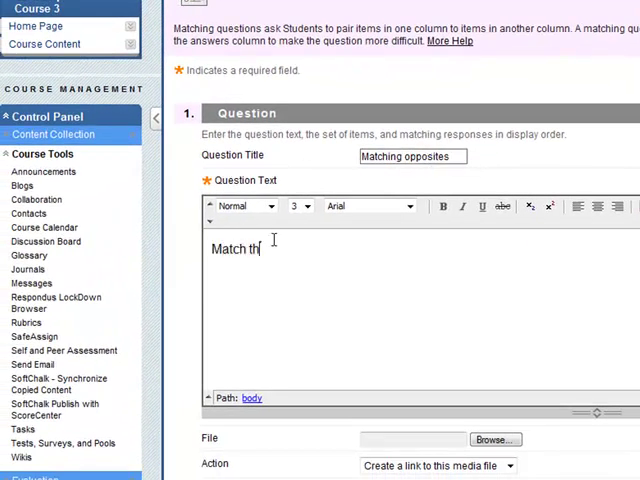
text(e word)
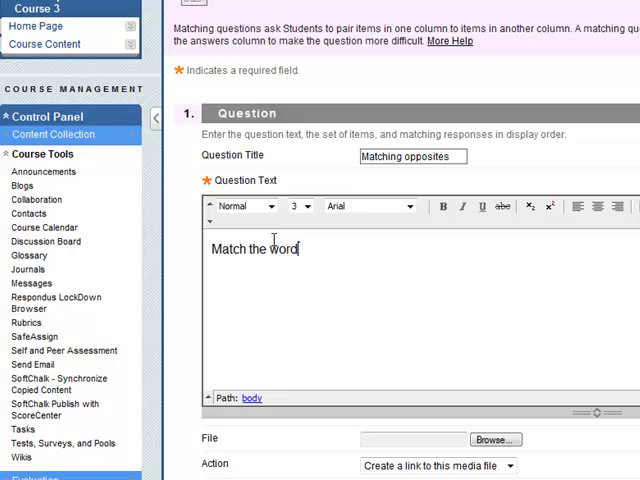
text(adjectices wi)
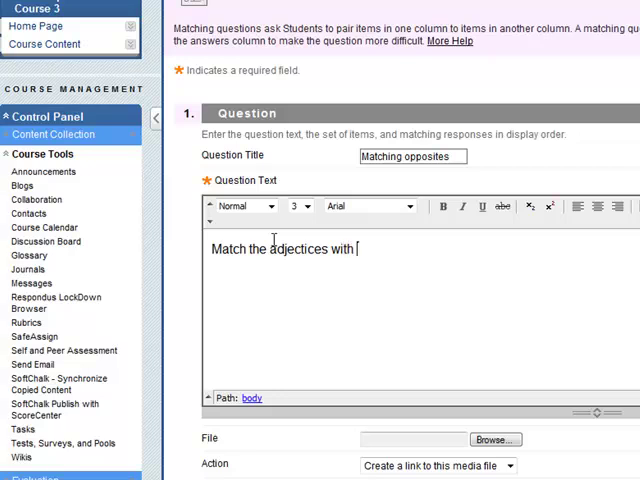
text(their opposites.)
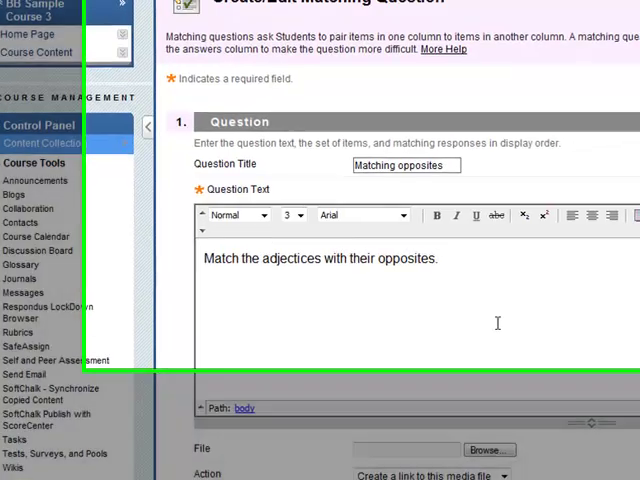
Keep uppercase-letter answer numbering and turn on random answer order
scroll(down, 3)
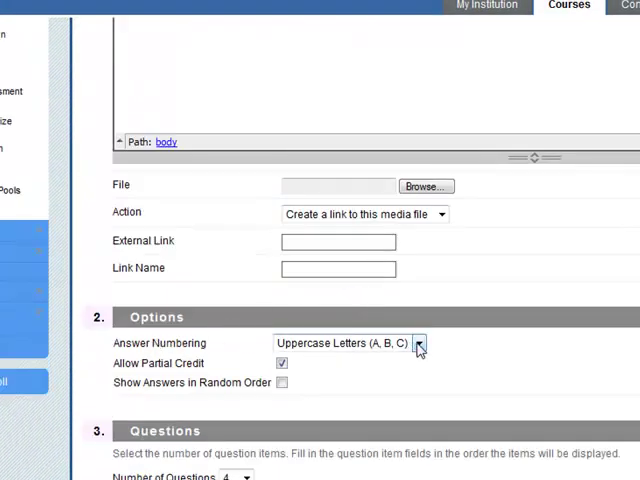
click(419, 333)
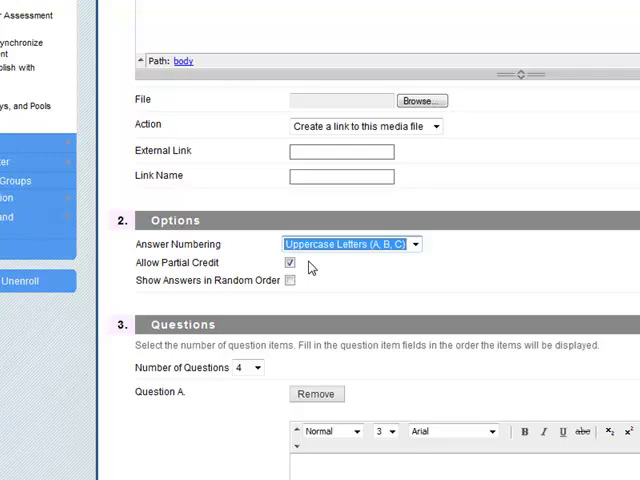
mouse_move(343, 291)
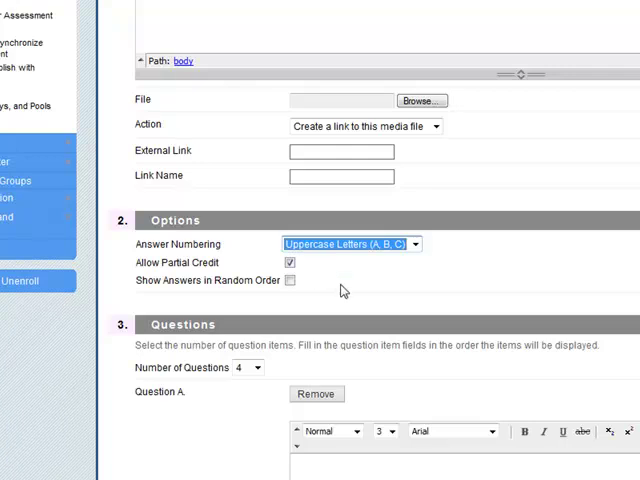
click(290, 280)
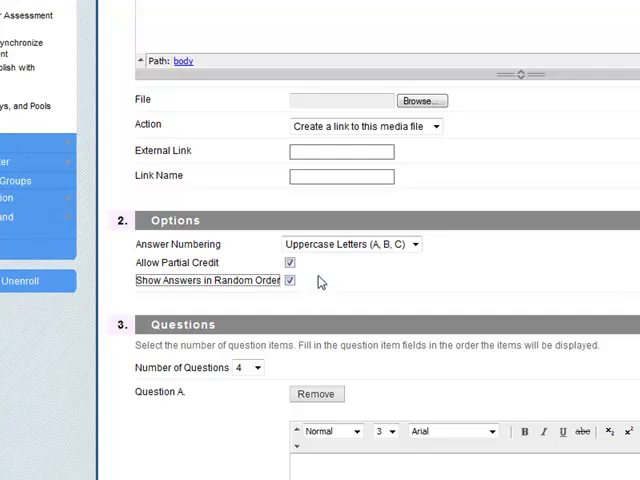
scroll(down, 3)
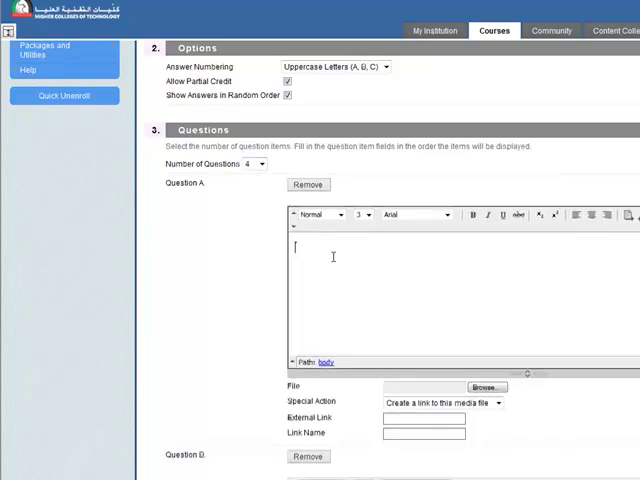
Enter the question items Happy, Quiet, Big and Hungry
text(Haop)
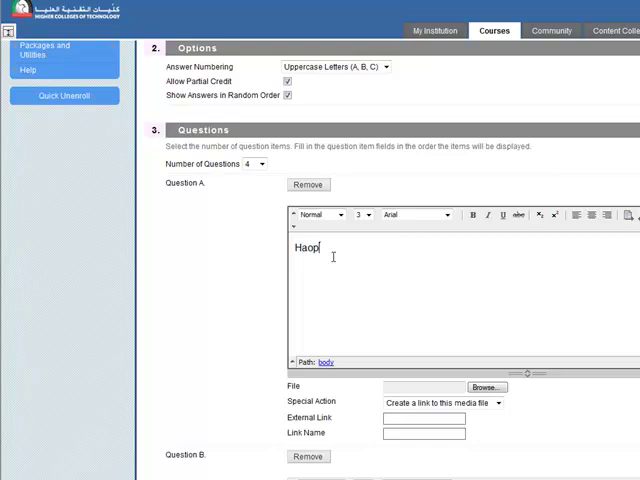
text(Happy)
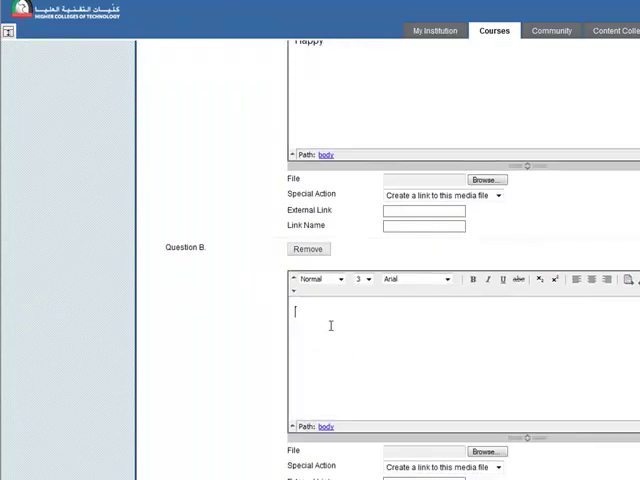
text(Quie)
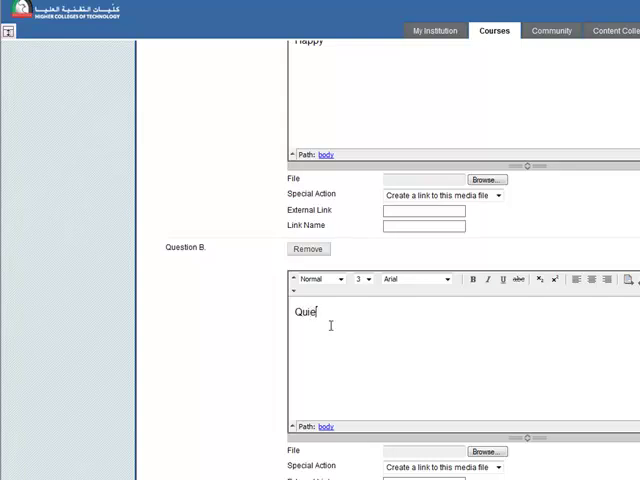
scroll(down, 3)
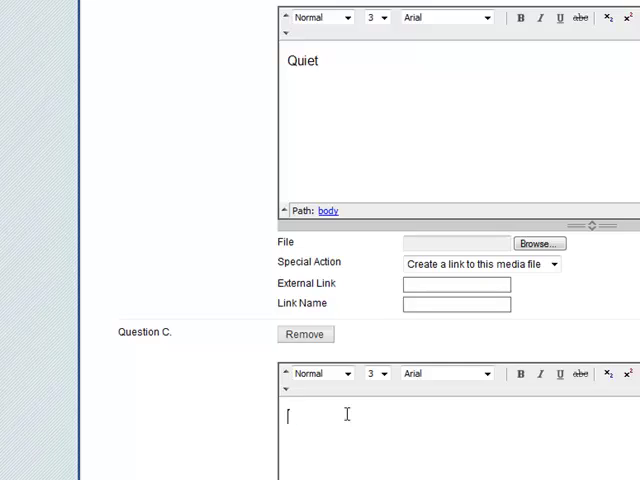
text(Big)
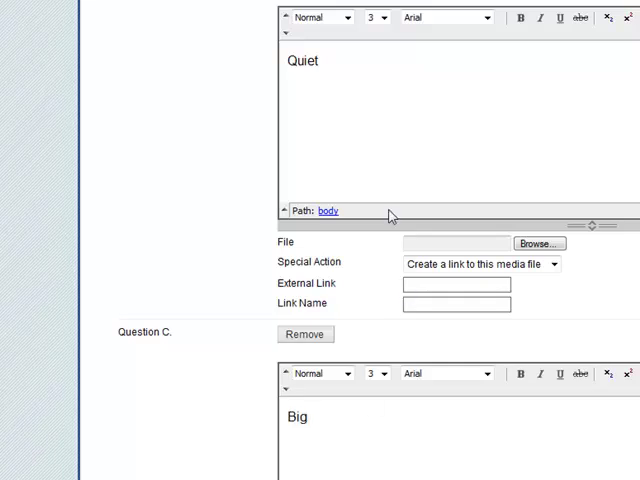
scroll(down, 3)
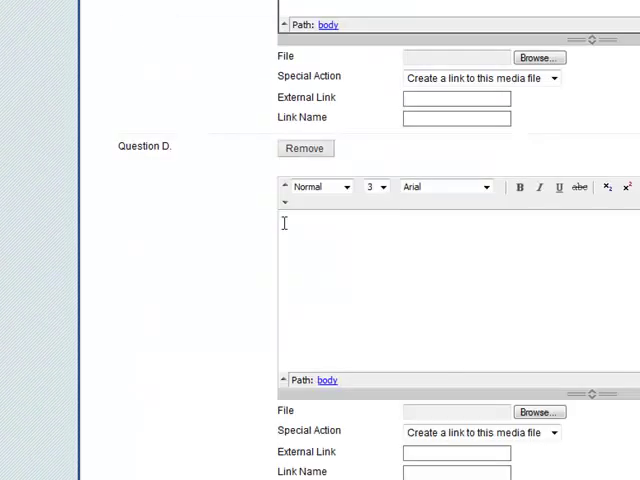
text(Hun)
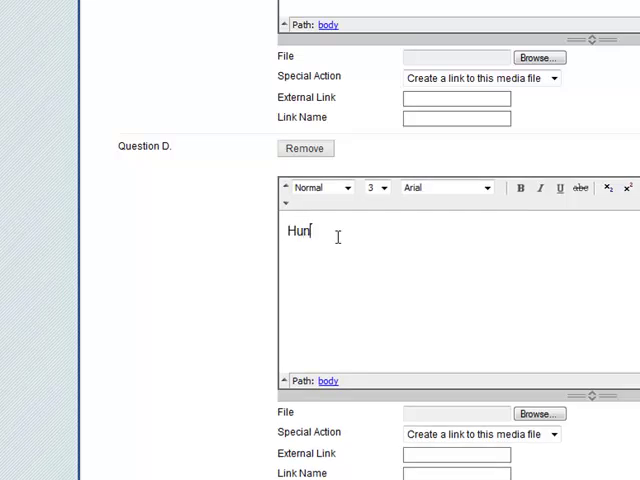
text(gry)
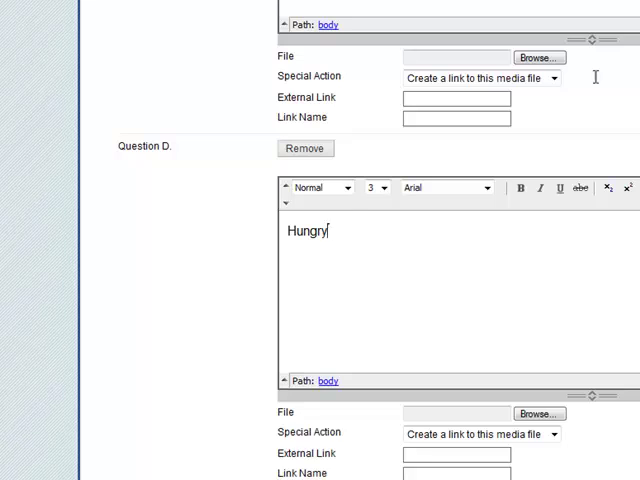
scroll(down, 3)
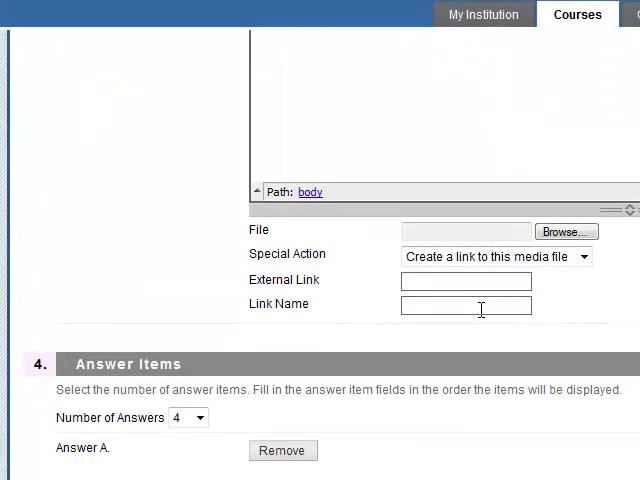
Enter the answer items Sad, Noisy, Small and Full
scroll(down, 3)
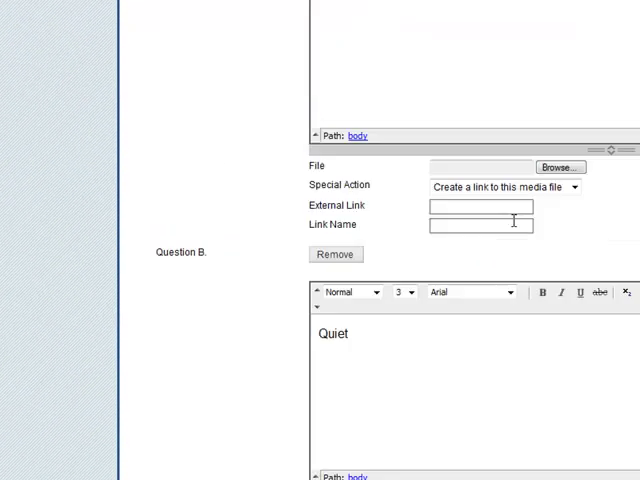
scroll(down, 3)
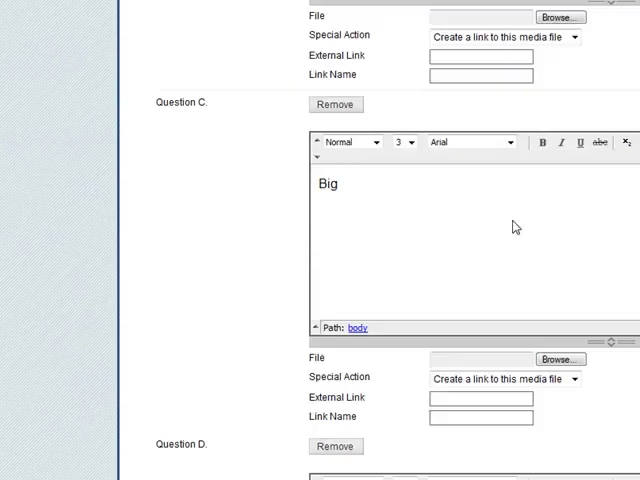
scroll(down, 3)
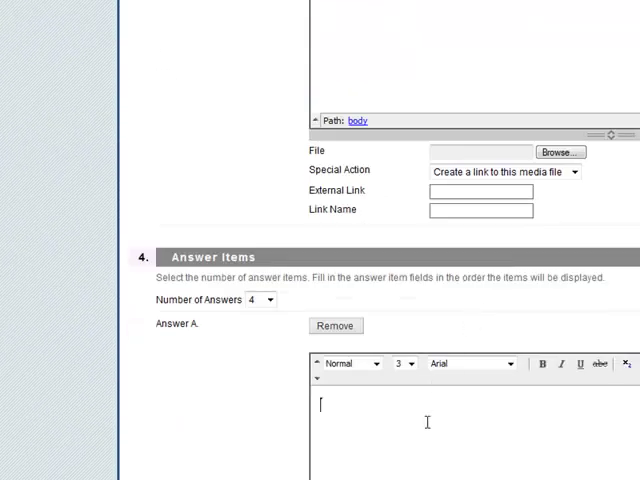
text(Sad)
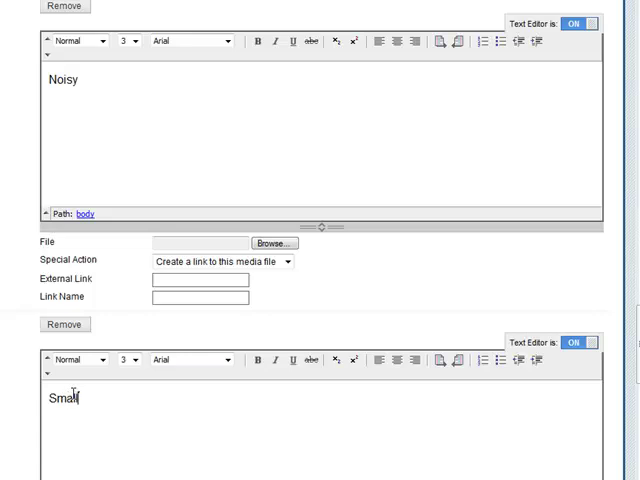
scroll(down, 3)
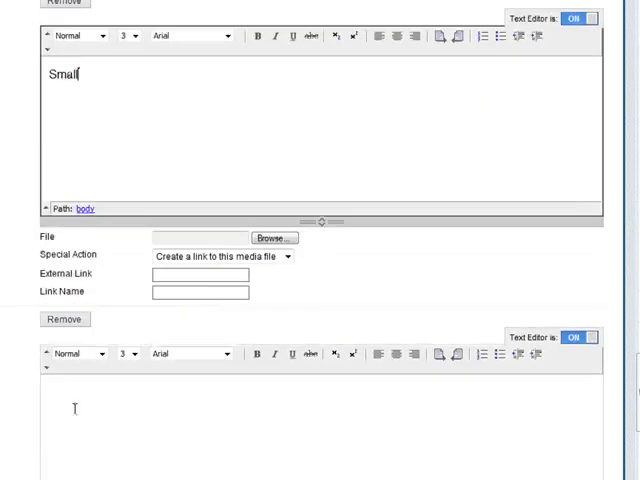
text(Fu)
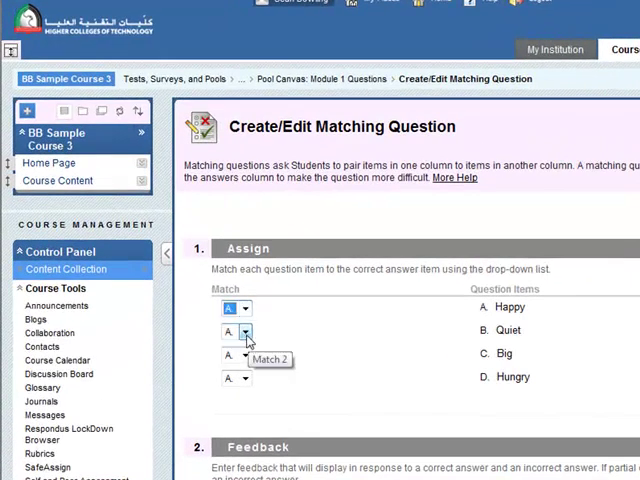
Set the Match drop-downs so Happy, Quiet, Big and Hungry map to A, B, C, D
click(244, 331)
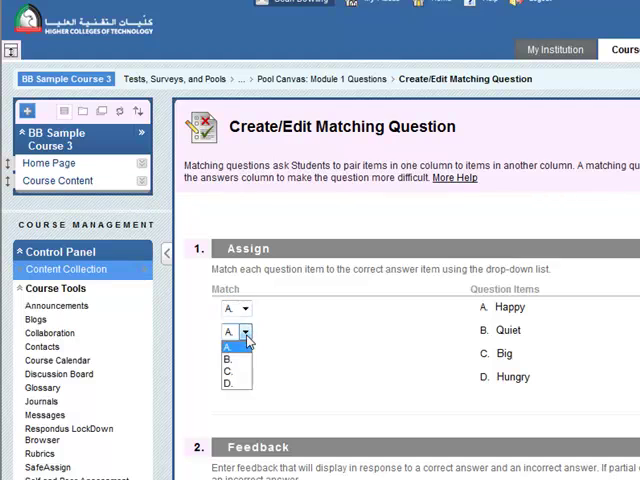
click(230, 331)
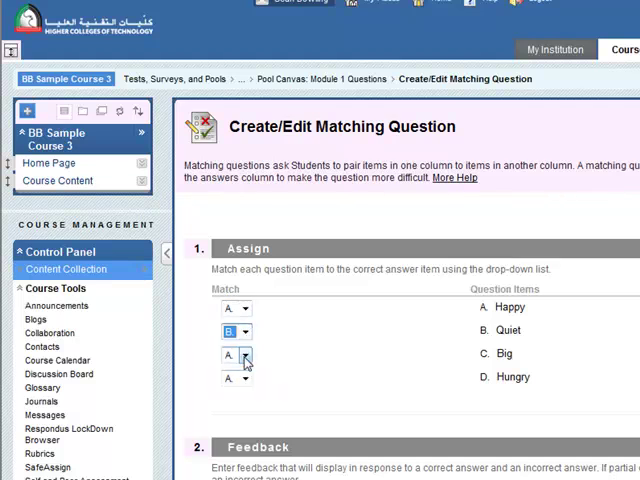
click(243, 355)
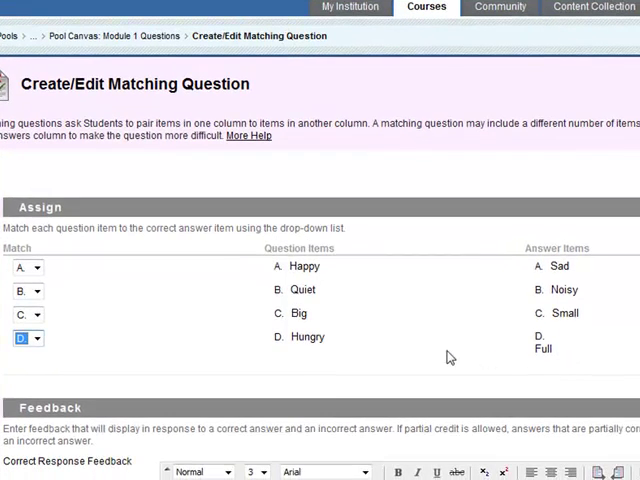
scroll(down, 3)
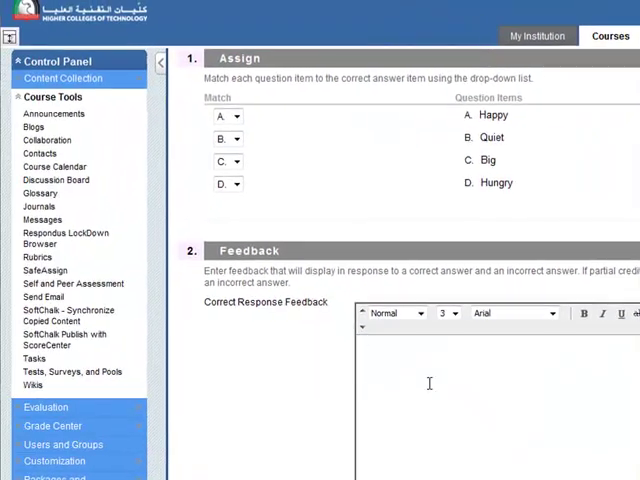
Enter correct feedback 'Well done.' and incorrect feedback 'Hard luck.'
text(Well done.)
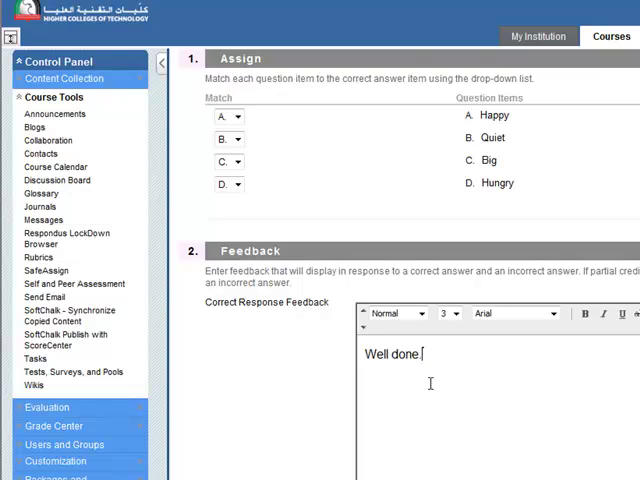
scroll(down, 3)
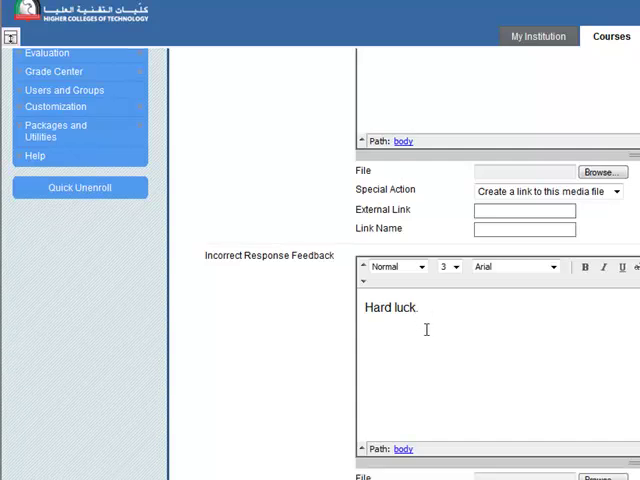
scroll(down, 3)
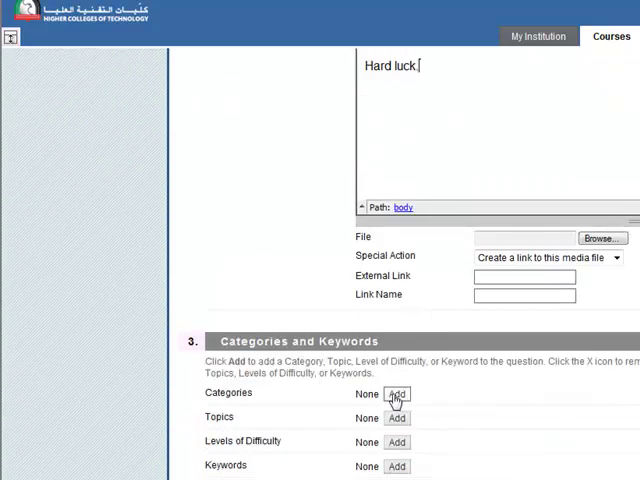
Tag the question with category Grammar, topic Adjectives and difficulty Difficult
click(397, 391)
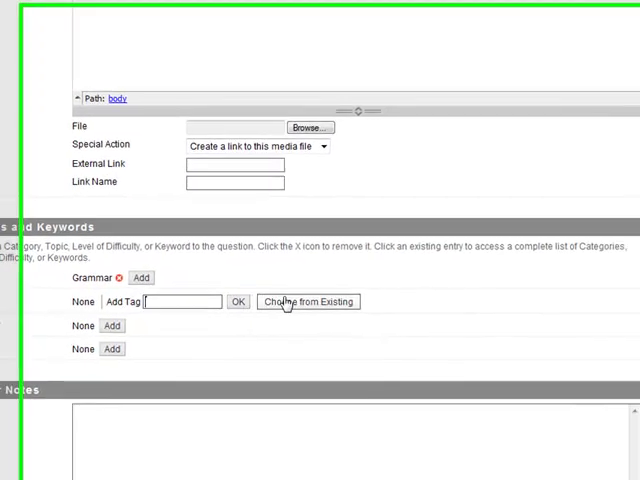
click(307, 301)
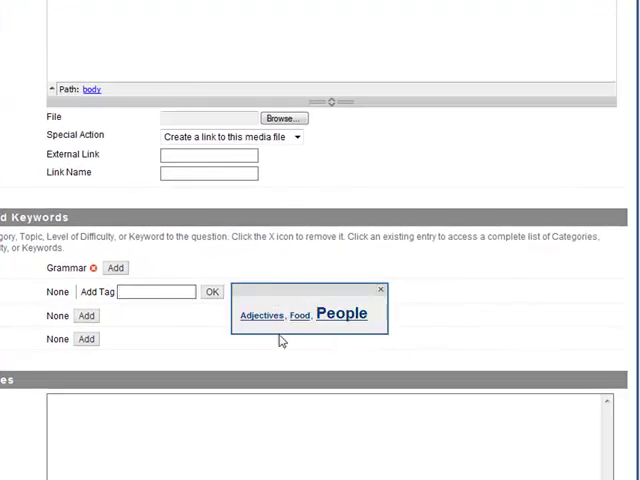
click(259, 316)
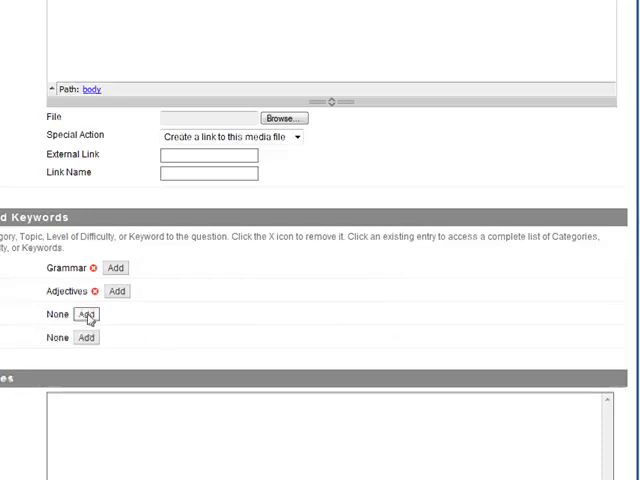
click(88, 314)
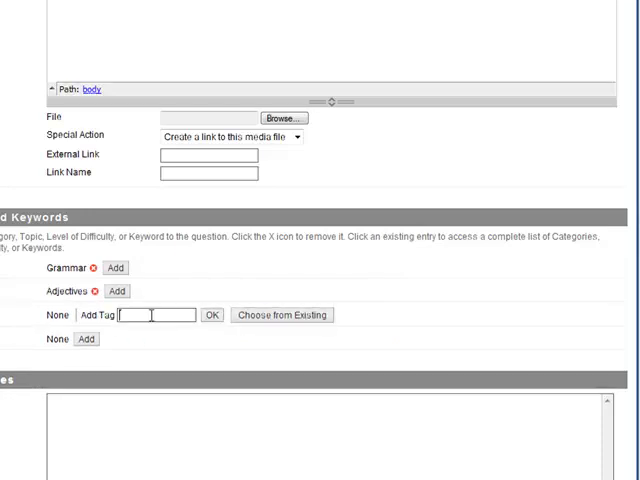
text(Difficult)
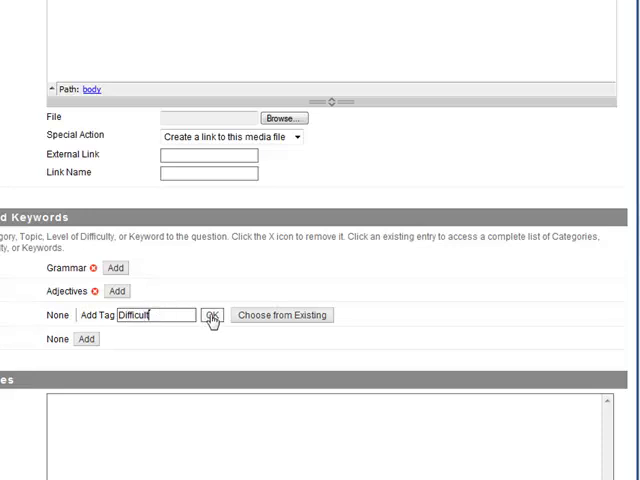
click(210, 314)
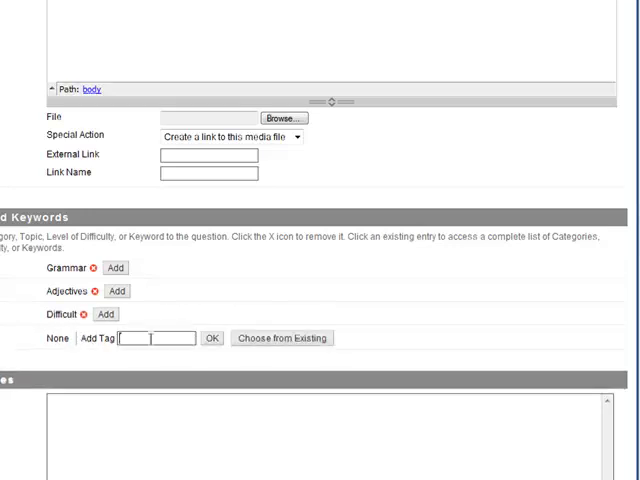
Add the keyword Opposites and submit the question to the pool
text(O)
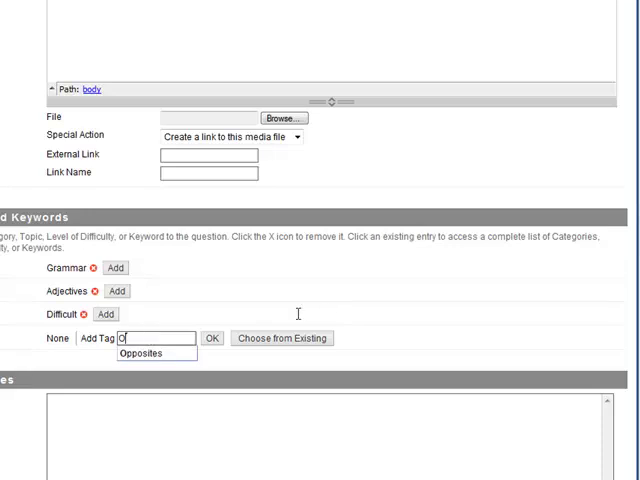
click(144, 352)
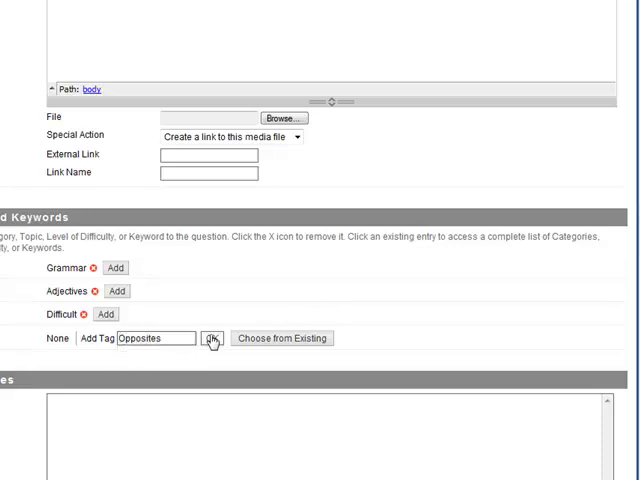
click(206, 338)
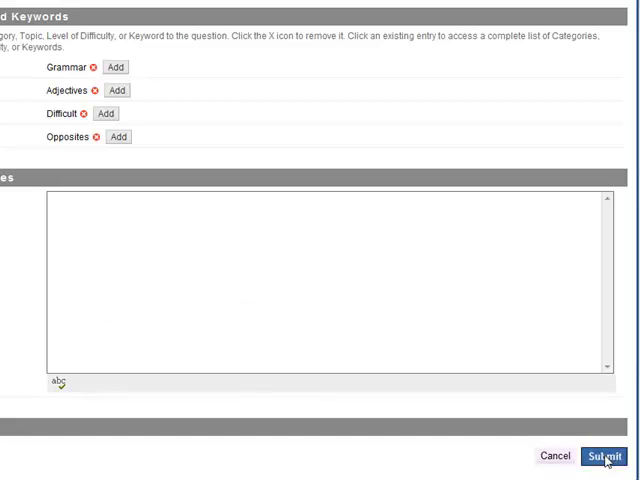
click(603, 456)
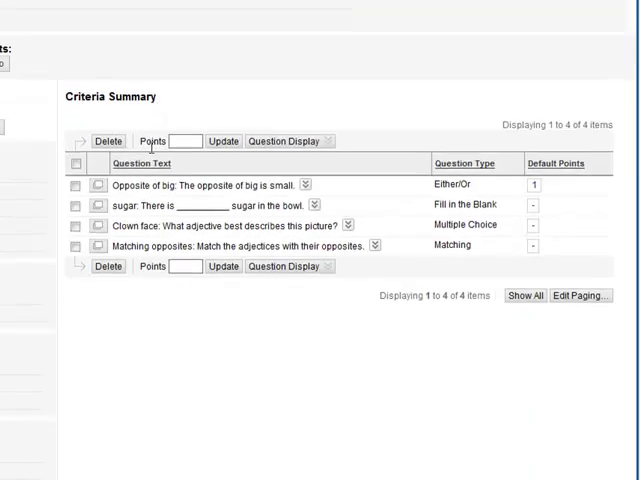